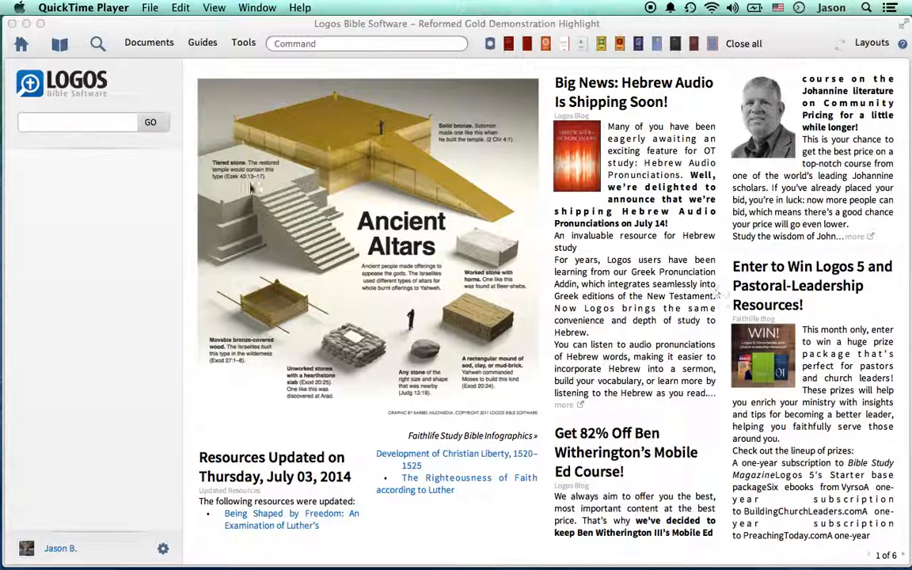
Launch the Passage Guide for Romans 4 from the home page search box
{"action": "type", "text": "romans"}
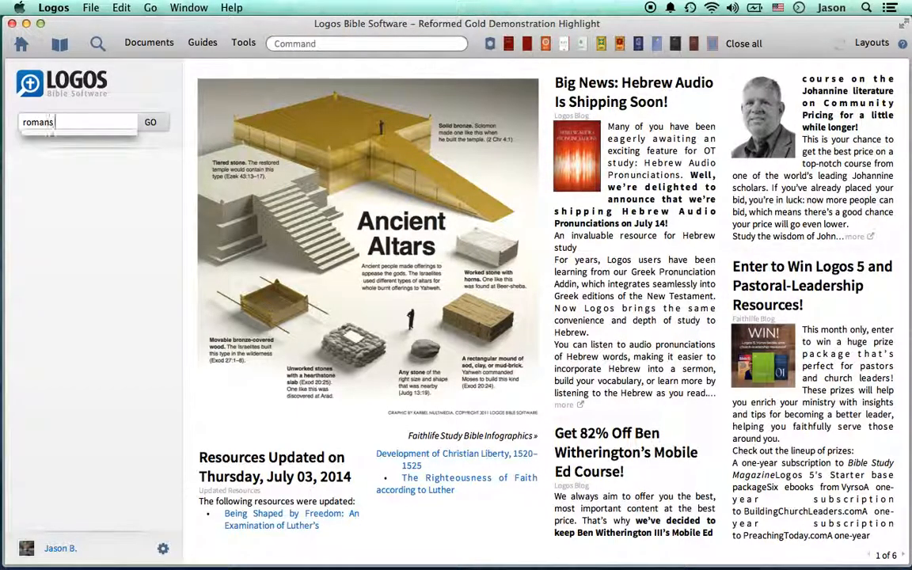
{"action": "type", "text": "Romans 4"}
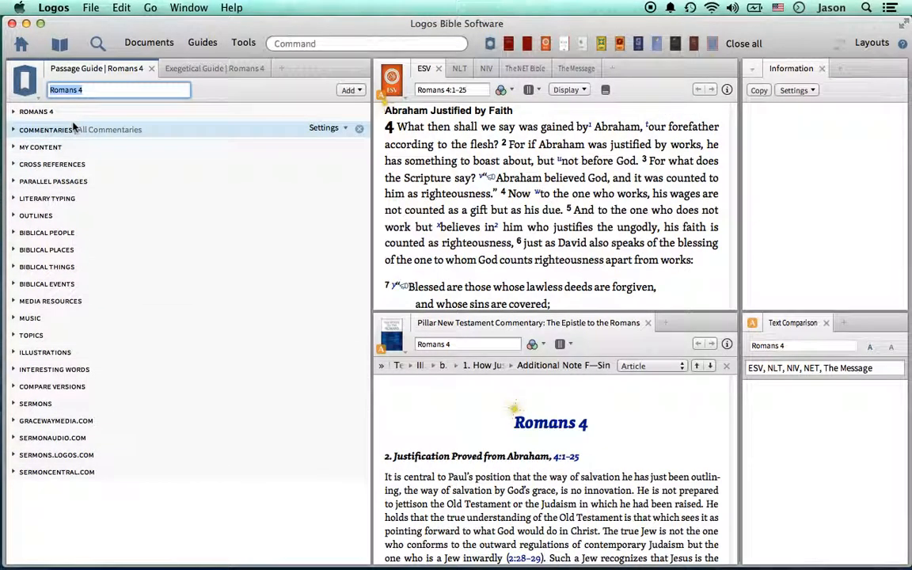
Expand the complete Commentaries list for Romans 4 and reveal the Sermons section below it
{"action": "left_click", "coordinate": [45, 130]}
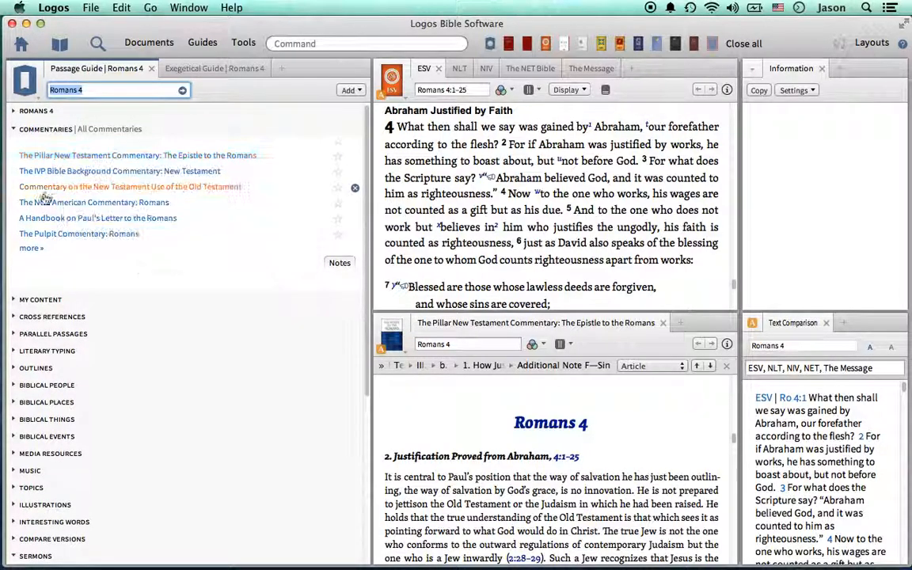
{"action": "left_click", "coordinate": [31, 248]}
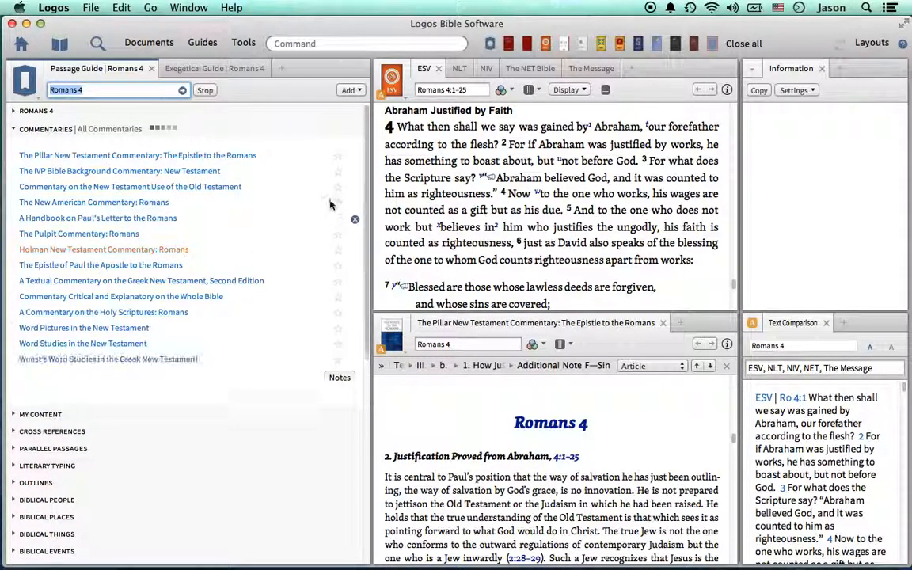
{"action": "scroll", "scroll_direction": "down", "scroll_amount": 3}
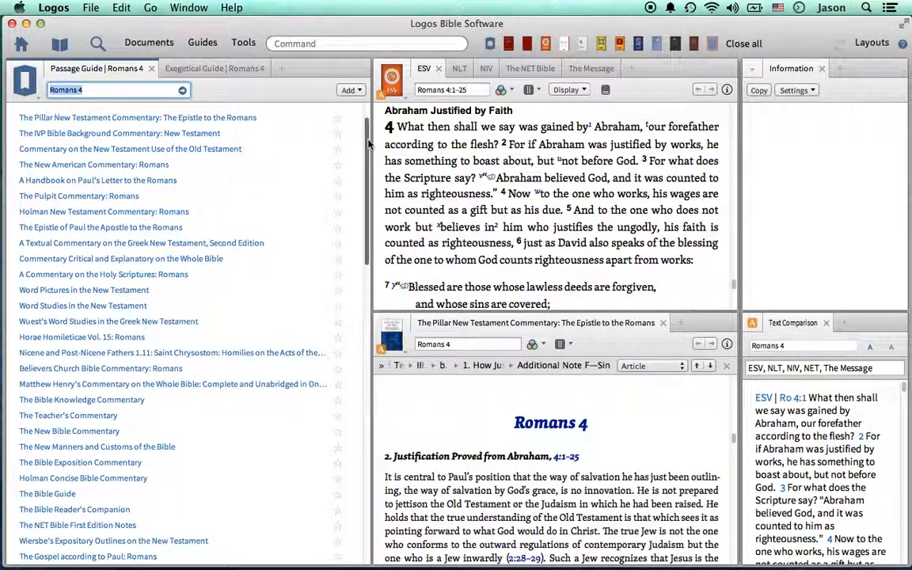
{"action": "scroll", "scroll_direction": "down", "scroll_amount": 3}
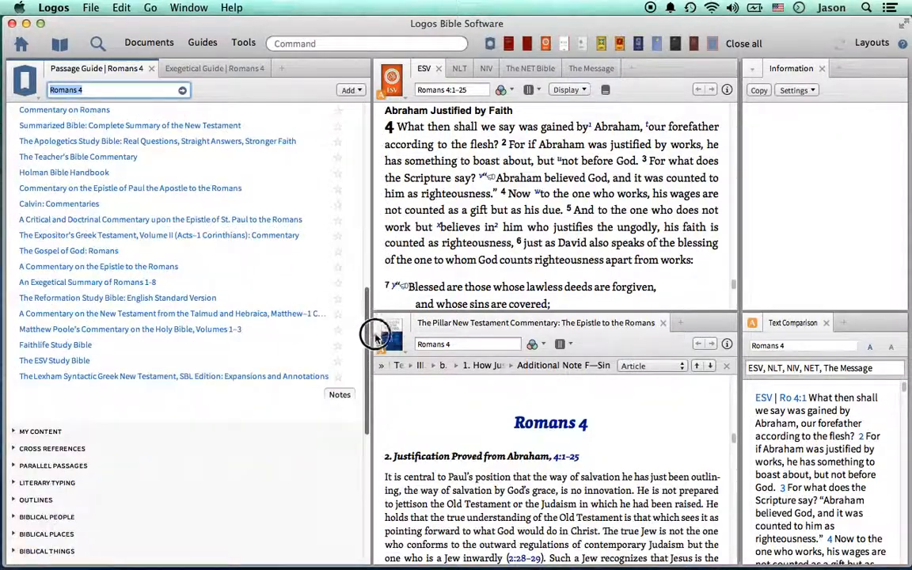
{"action": "scroll", "scroll_direction": "down", "scroll_amount": 3}
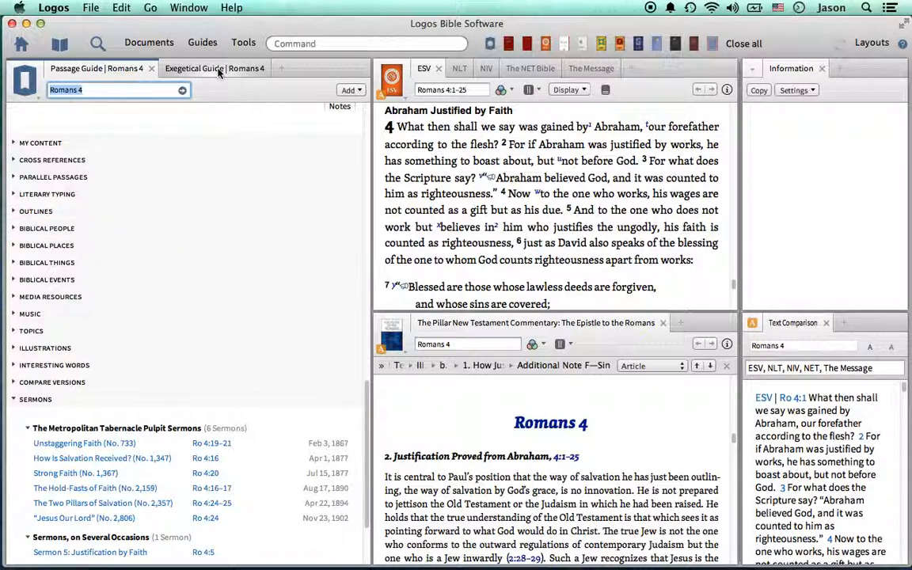
Review the Romans 4 Exegetical Guide's visualizations and word-by-word Greek breakdown of verse 1
{"action": "left_click", "coordinate": [193, 68]}
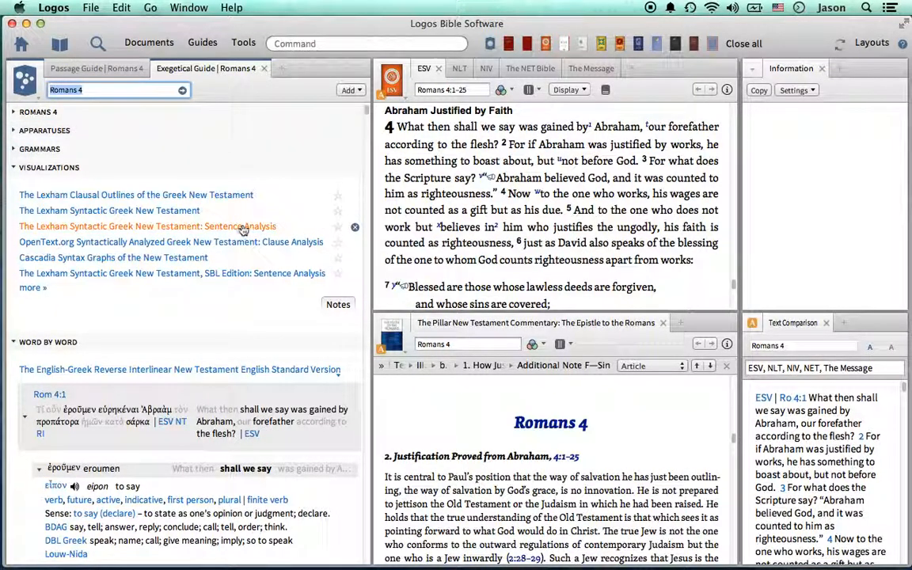
{"action": "scroll", "scroll_direction": "down", "scroll_amount": 3}
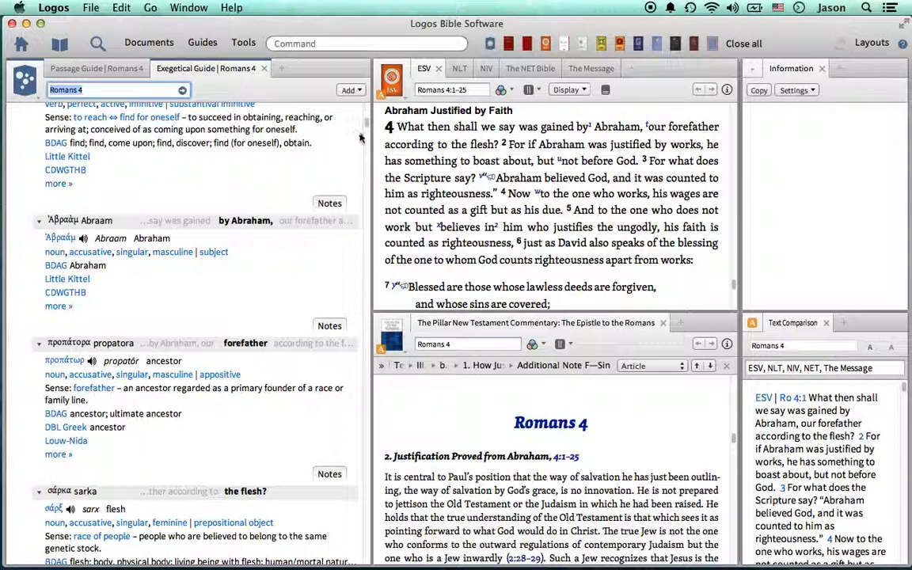
{"action": "scroll", "scroll_direction": "up", "scroll_amount": 3}
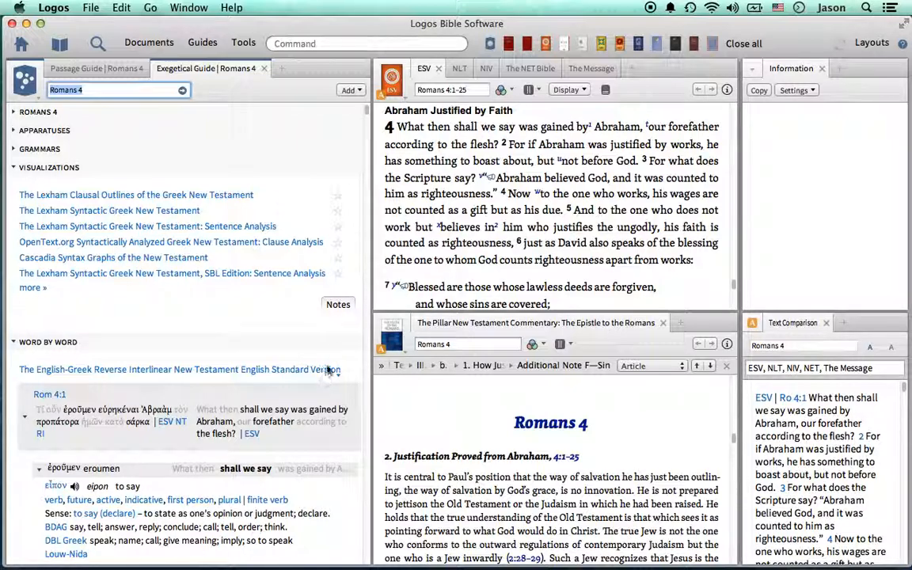
{"action": "mouse_move", "coordinate": [123, 83]}
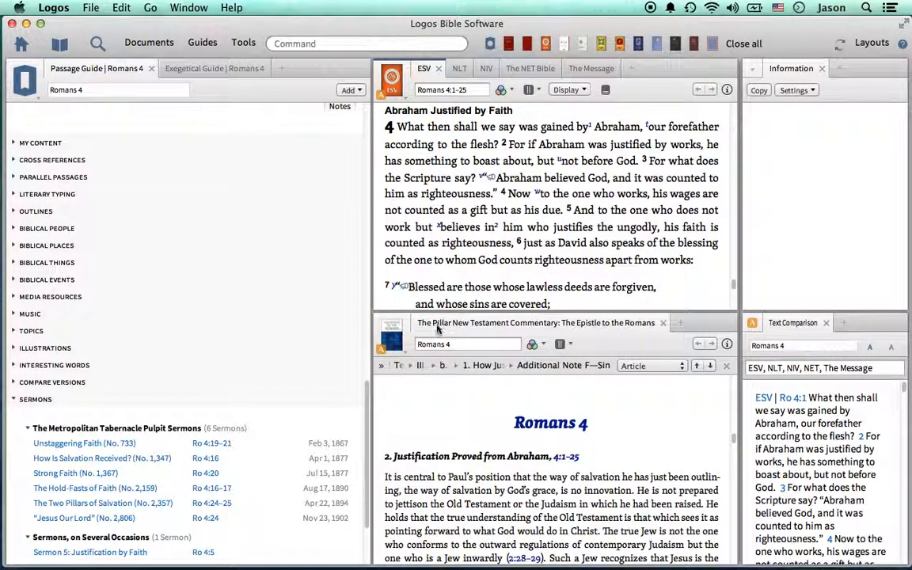
{"action": "mouse_move", "coordinate": [615, 327]}
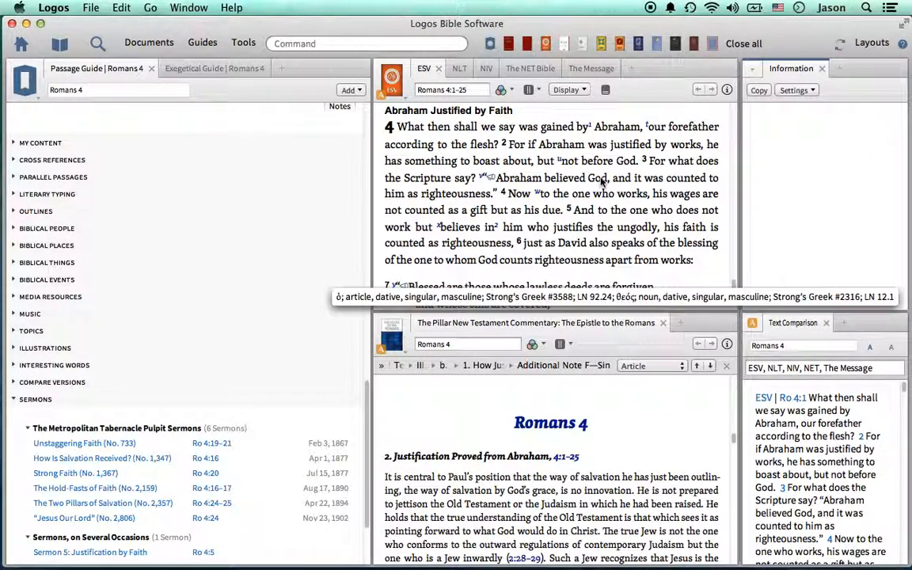
Look up 'believed' in Romans 4:3 in the Information panel and sync the commentary to Romans 4:1
{"action": "left_click", "coordinate": [599, 180]}
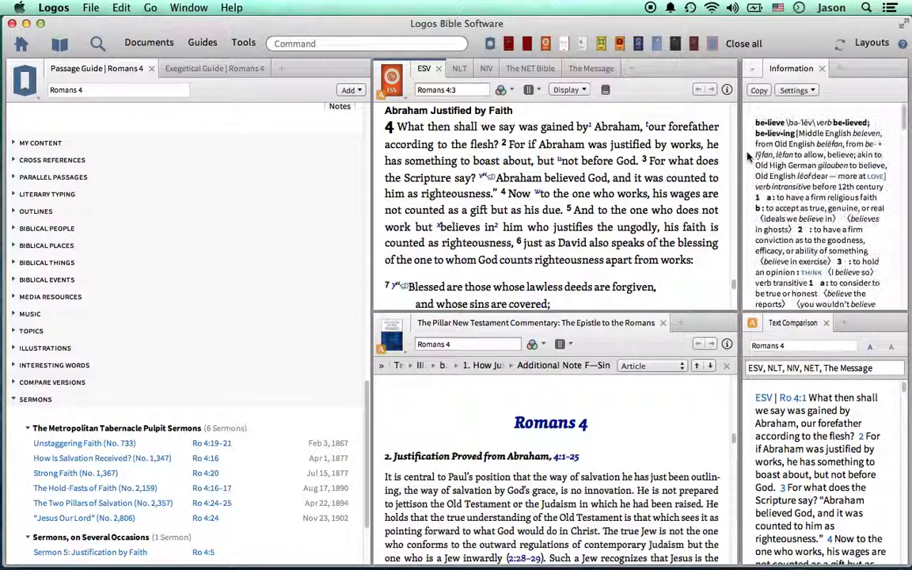
{"action": "mouse_move", "coordinate": [566, 179]}
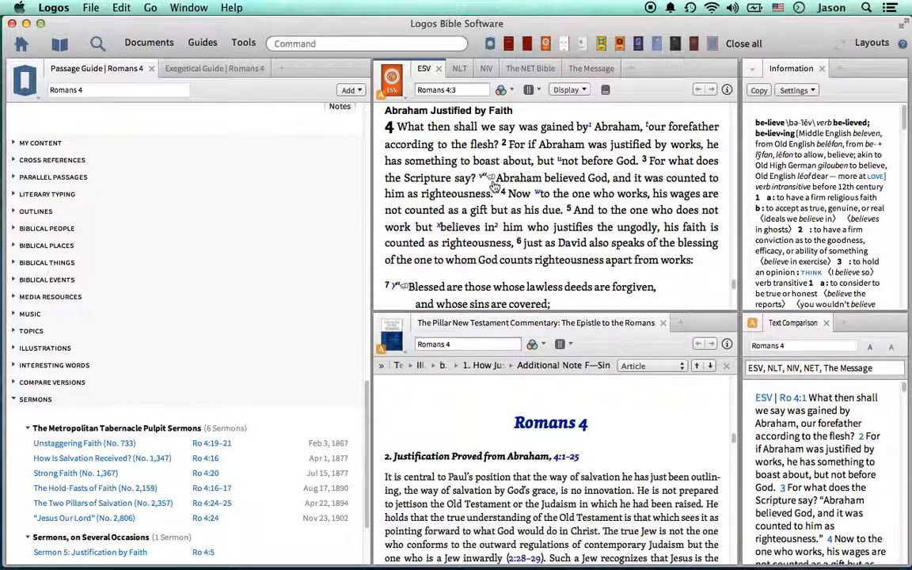
{"action": "left_click", "coordinate": [552, 177]}
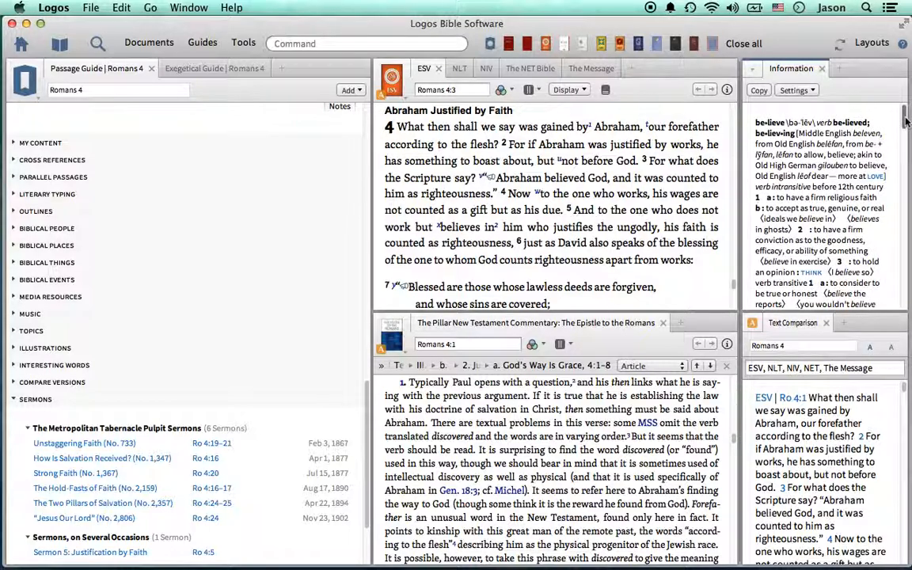
{"action": "scroll", "scroll_direction": "down", "scroll_amount": 3}
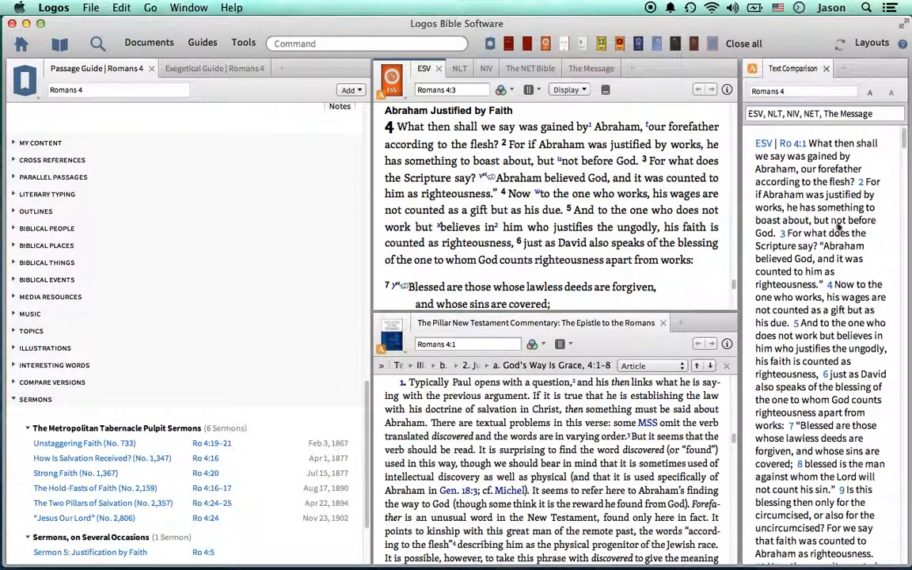
Dock Text Comparison full width across the bottom showing ESV, NLT, NIV, NET and The Message
{"action": "left_click", "coordinate": [820, 68]}
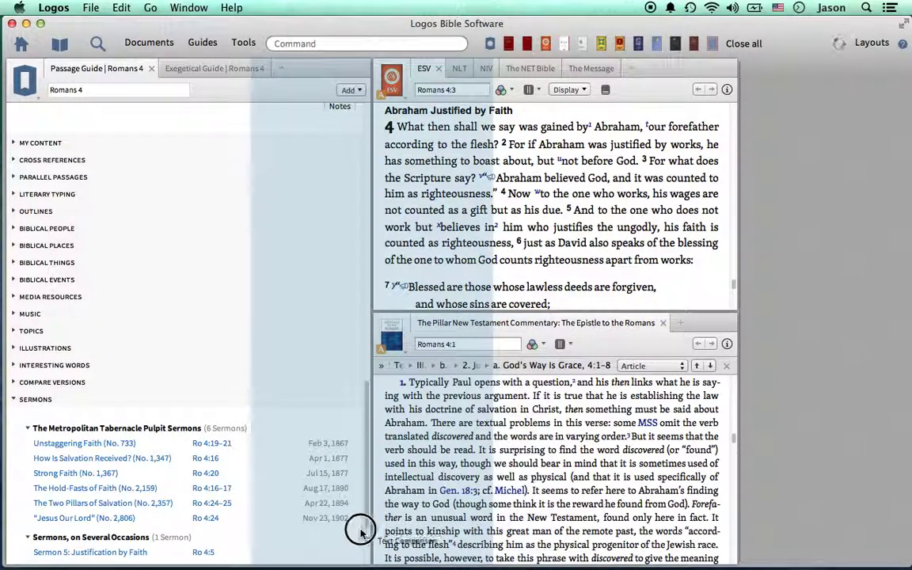
{"action": "left_click", "coordinate": [360, 531]}
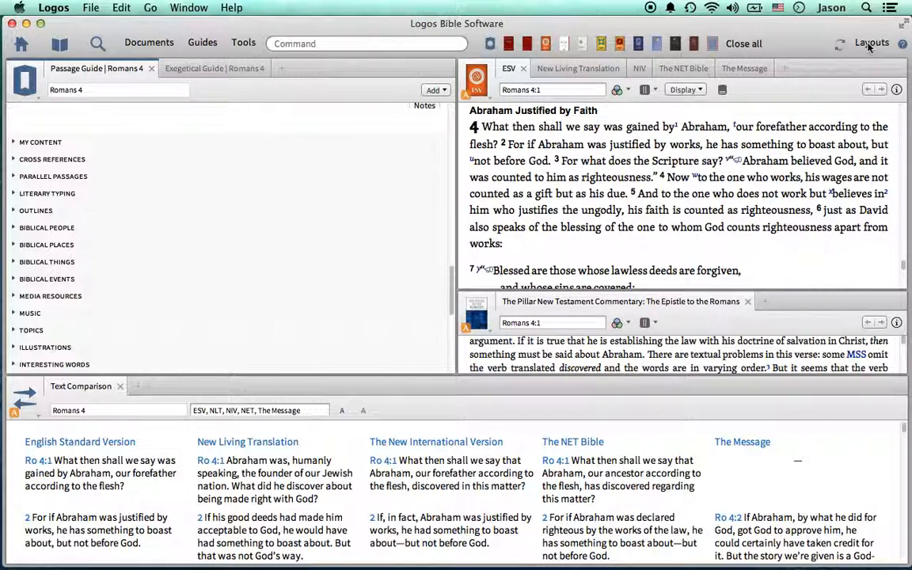
Load the saved Reformed Gold Demonstration Highlight layout from the Layouts list
{"action": "left_click", "coordinate": [871, 43]}
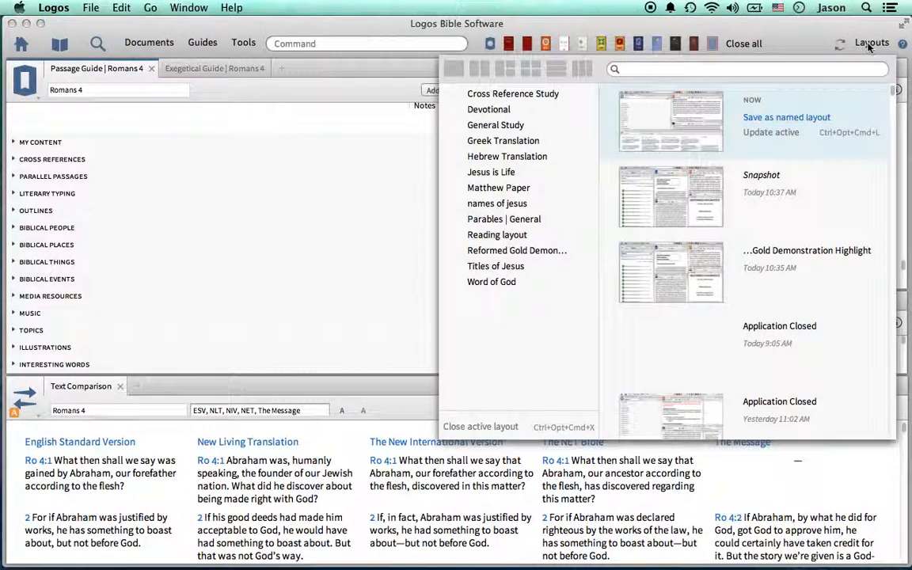
{"action": "mouse_move", "coordinate": [853, 99]}
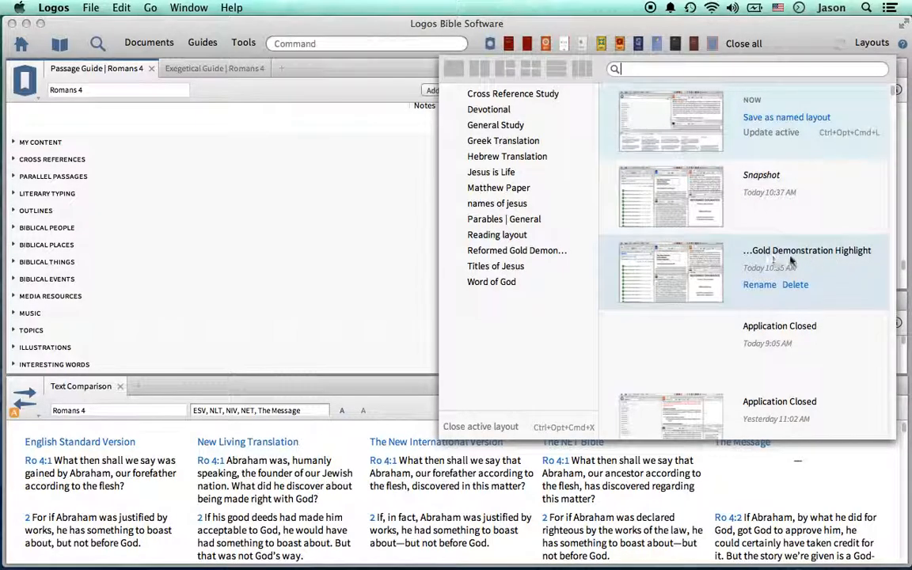
{"action": "left_click", "coordinate": [758, 285]}
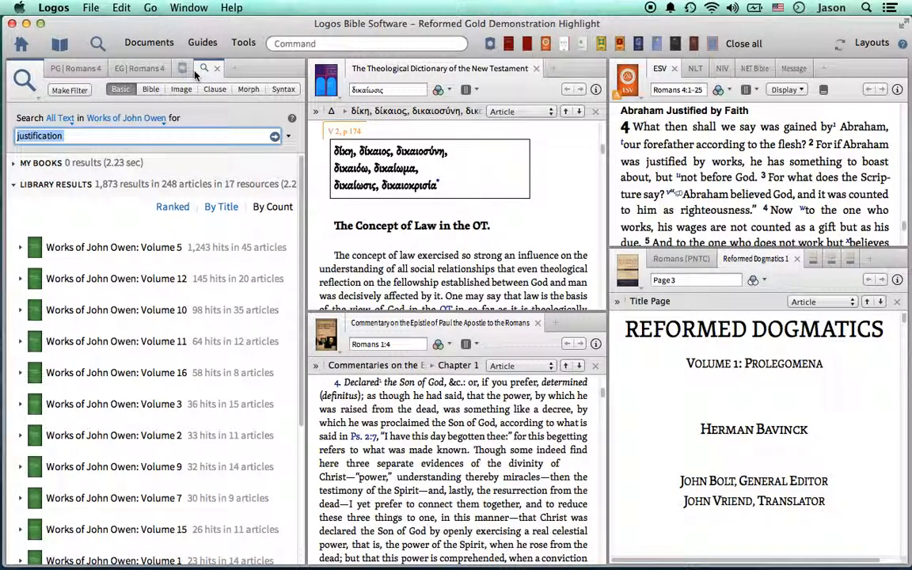
{"action": "mouse_move", "coordinate": [203, 69]}
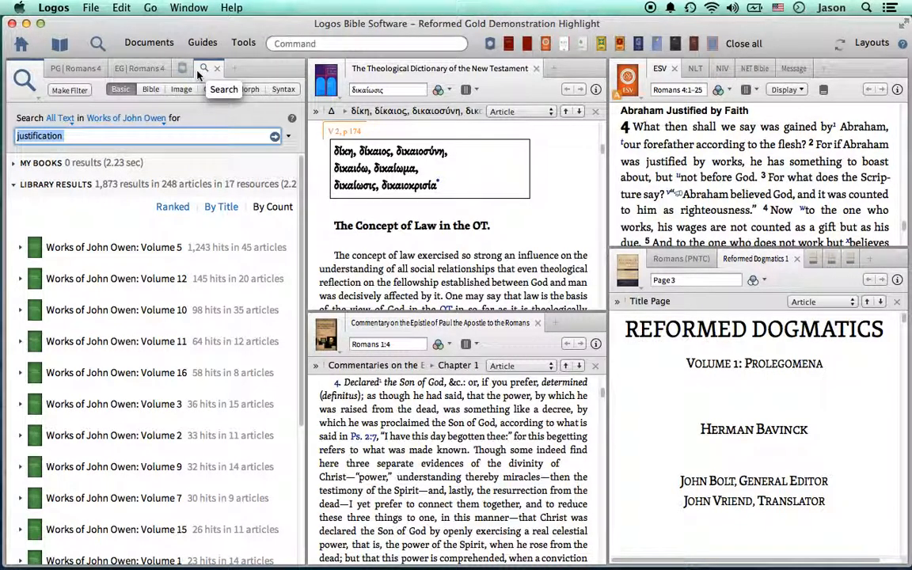
Close the Romans 4 Passage Guide and leave the Exegetical Guide tab selected
{"action": "left_click", "coordinate": [71, 68]}
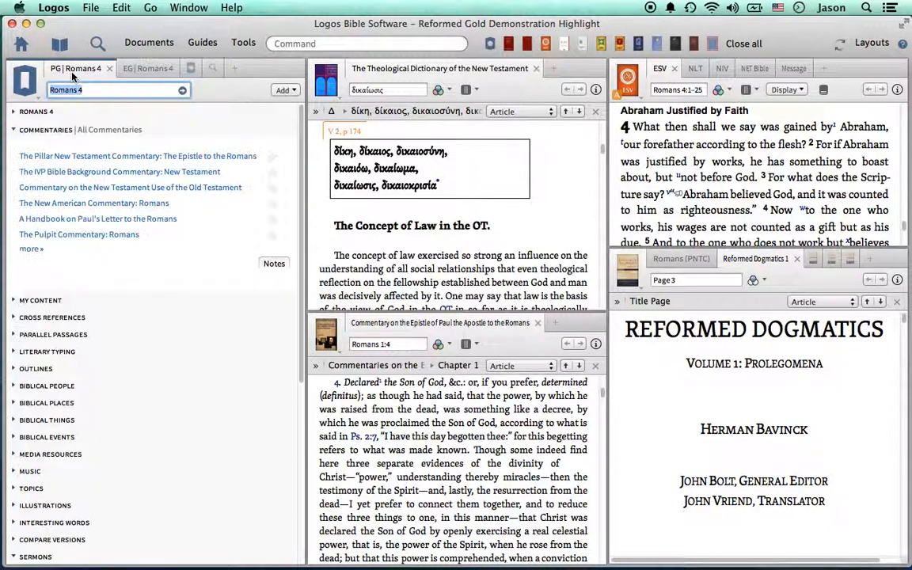
{"action": "left_click", "coordinate": [200, 68]}
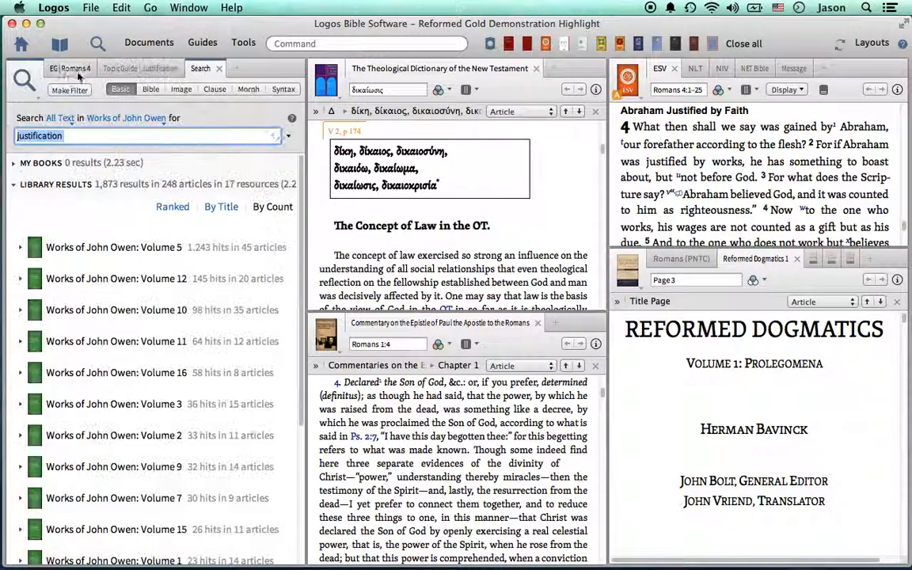
{"action": "left_click", "coordinate": [73, 68]}
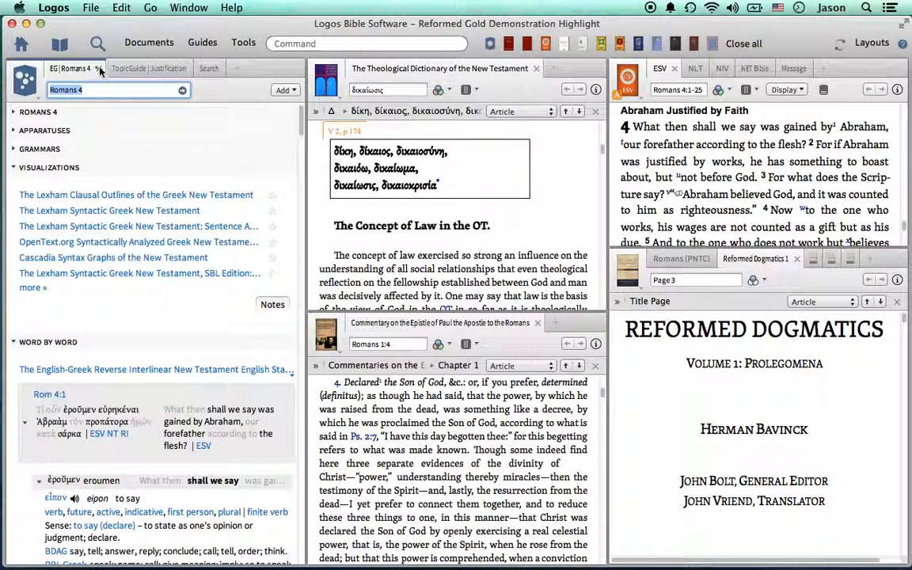
{"action": "mouse_move", "coordinate": [98, 70]}
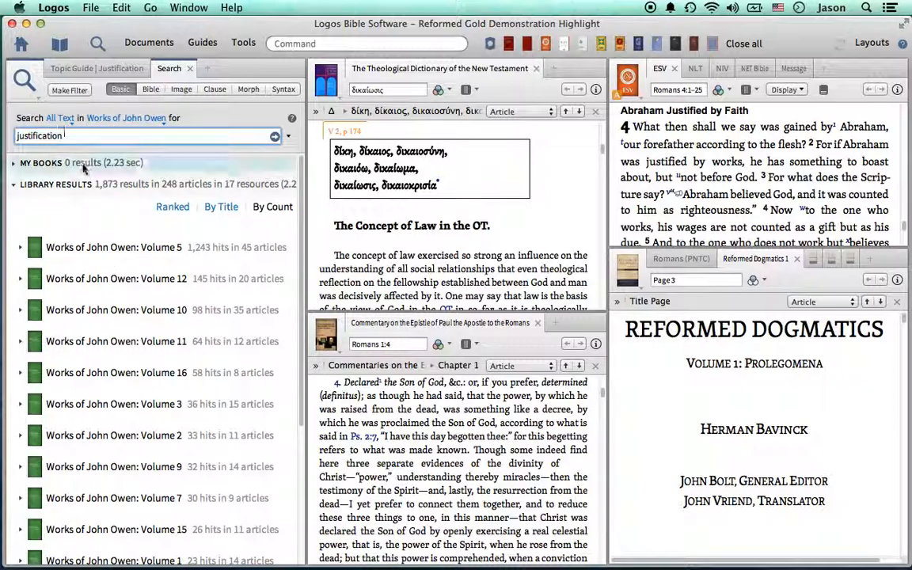
Limit the justification search to the Works of John Owen by filtering resources for 'john owen'
{"action": "left_click", "coordinate": [126, 118]}
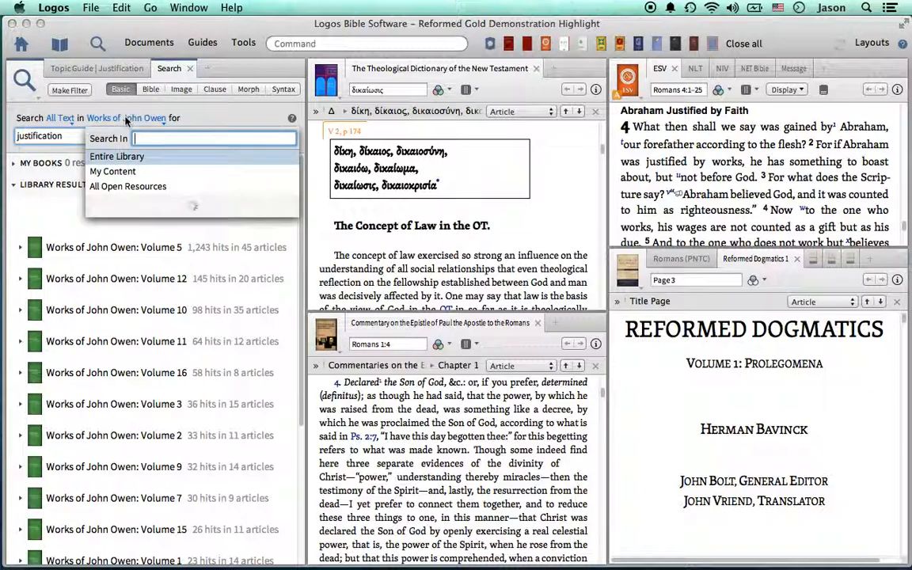
{"action": "left_click", "coordinate": [214, 138]}
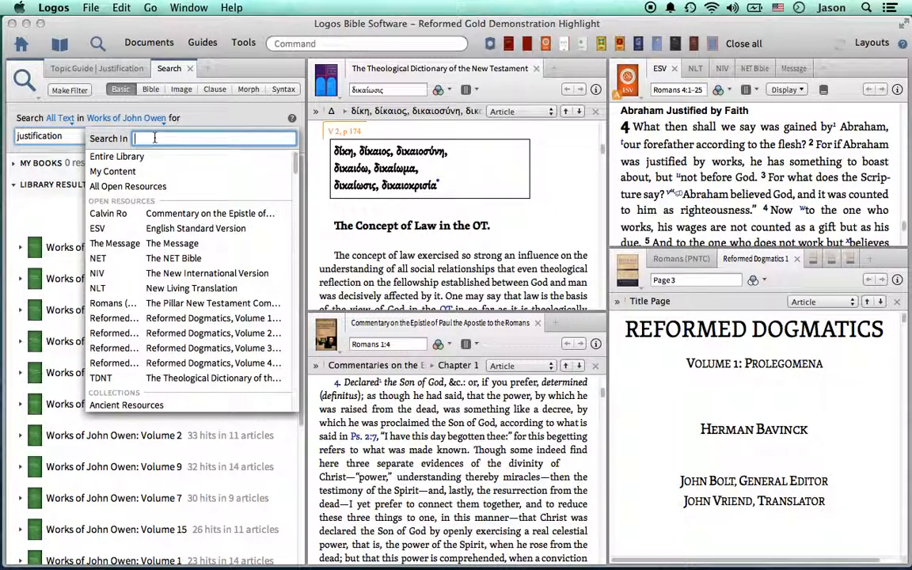
{"action": "type", "text": "john"}
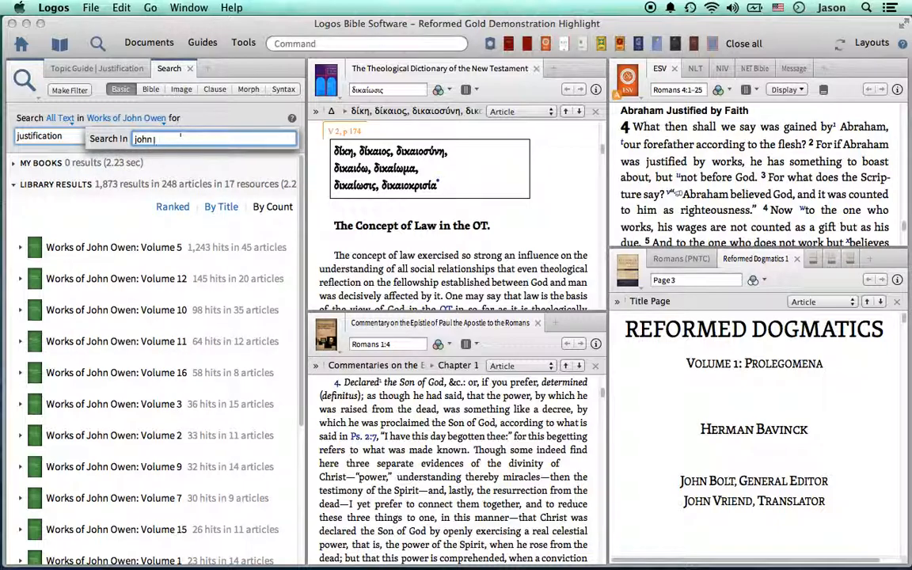
{"action": "type", "text": "owen"}
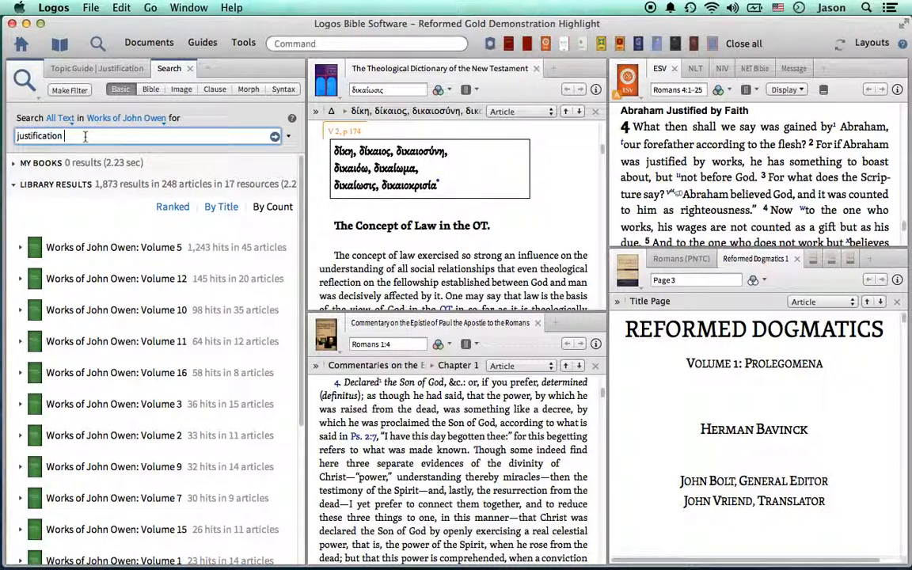
{"action": "left_click", "coordinate": [146, 135]}
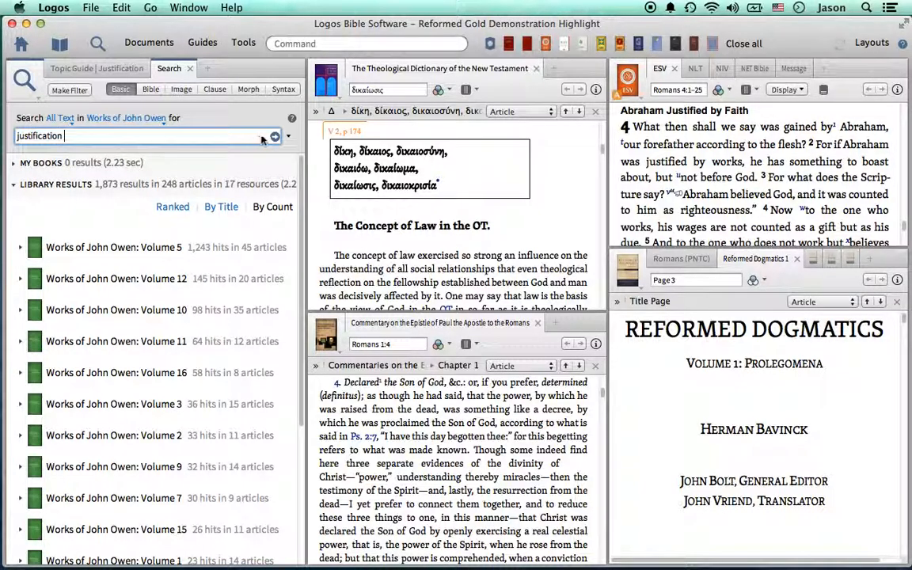
Regroup Owen's justification results by hit count per volume and browse them
{"action": "scroll", "scroll_direction": "down", "scroll_amount": 3}
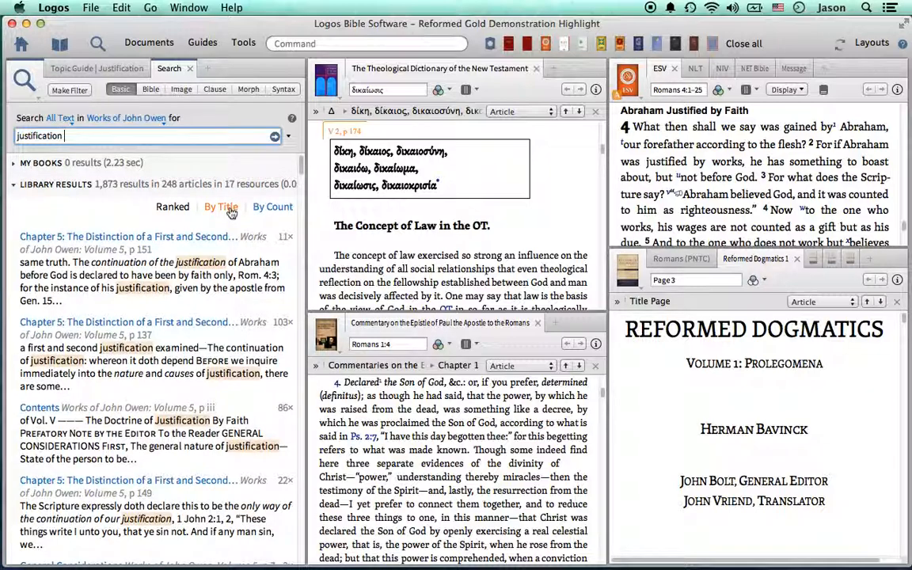
{"action": "left_click", "coordinate": [272, 207]}
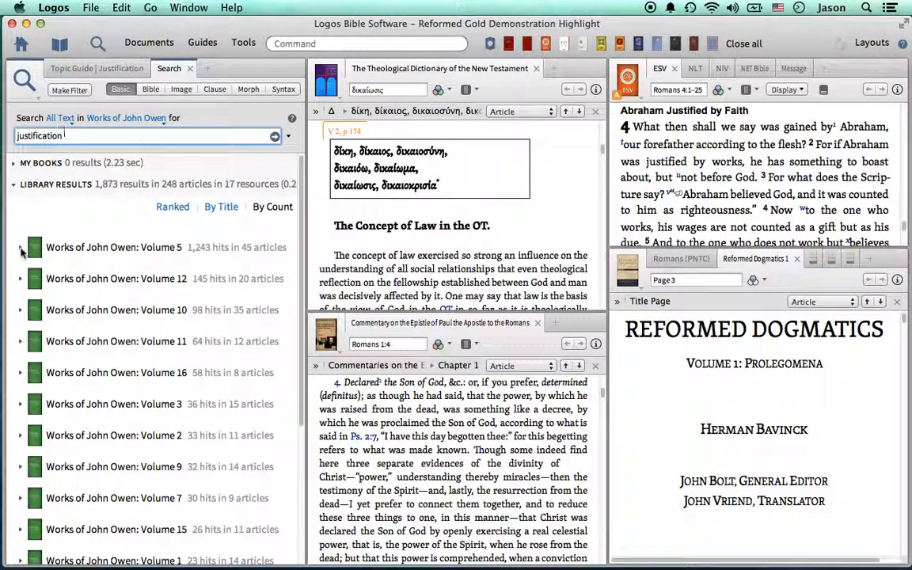
{"action": "mouse_move", "coordinate": [188, 254]}
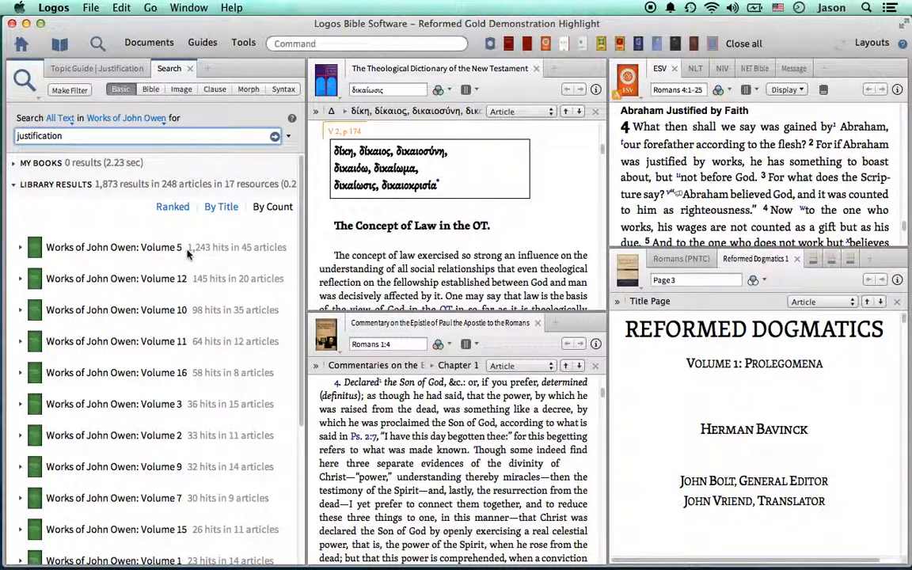
{"action": "mouse_move", "coordinate": [306, 188]}
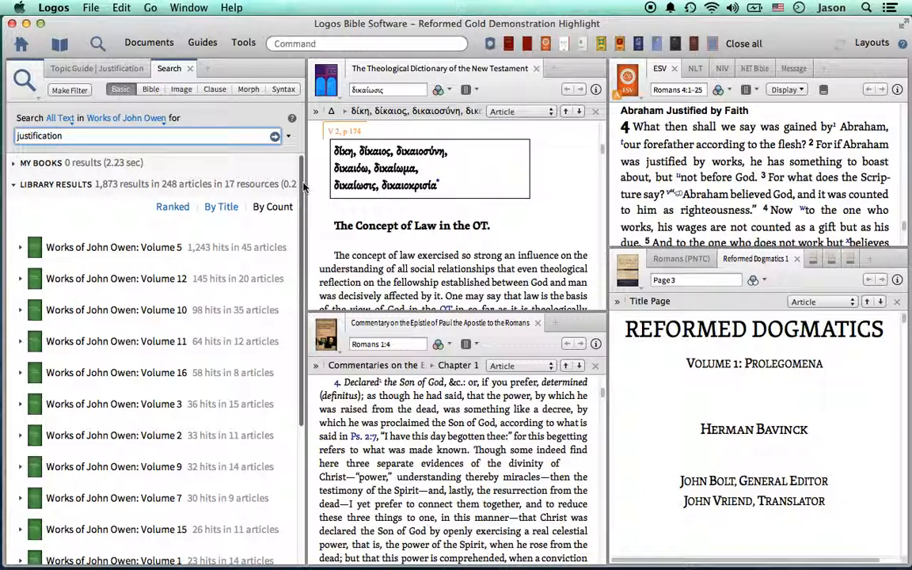
{"action": "scroll", "scroll_direction": "down", "scroll_amount": 3}
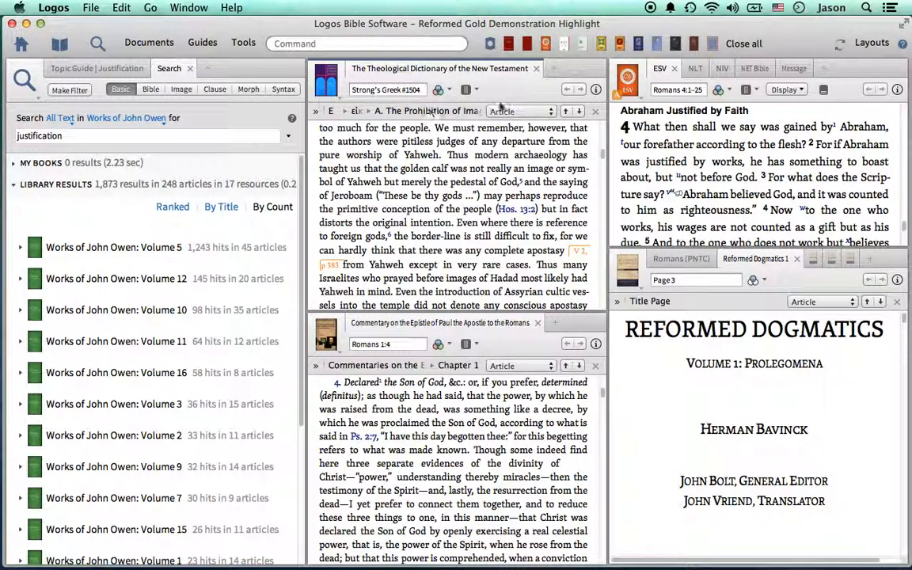
Bring the TDNT to the δικαίωσις article (Strong's #1341) at 'A. δικαίωσις in Greek generally'
{"action": "scroll", "scroll_direction": "up", "scroll_amount": 3}
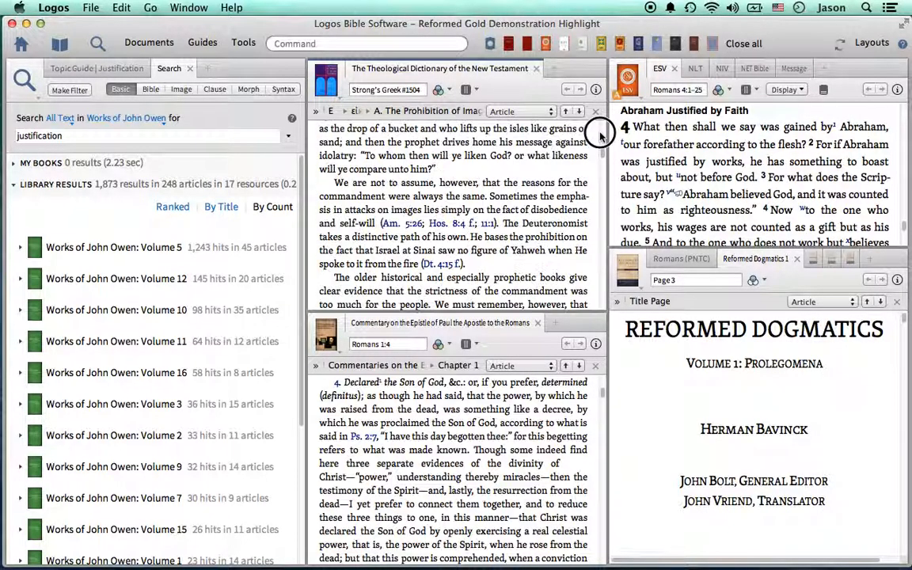
{"action": "scroll", "scroll_direction": "down", "scroll_amount": 3}
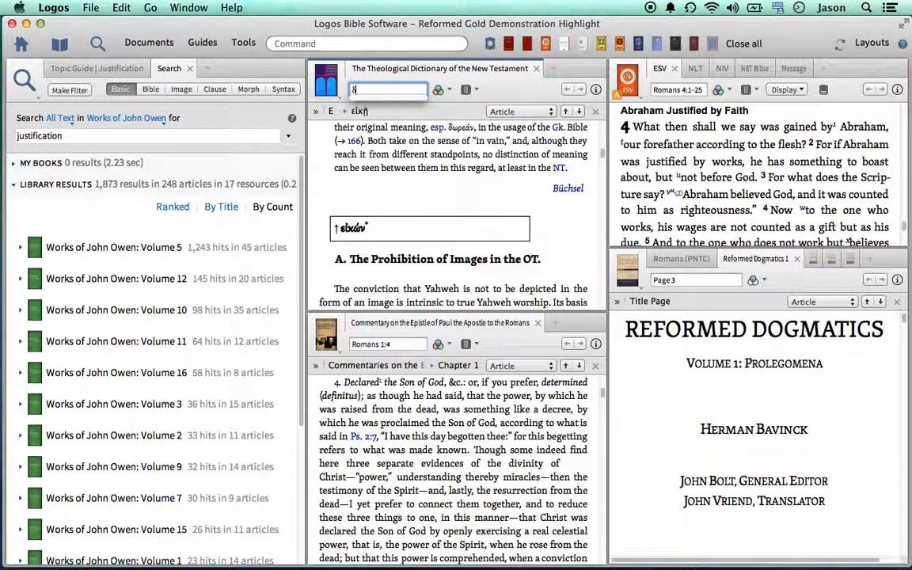
{"action": "type", "text": "δικαίωσις"}
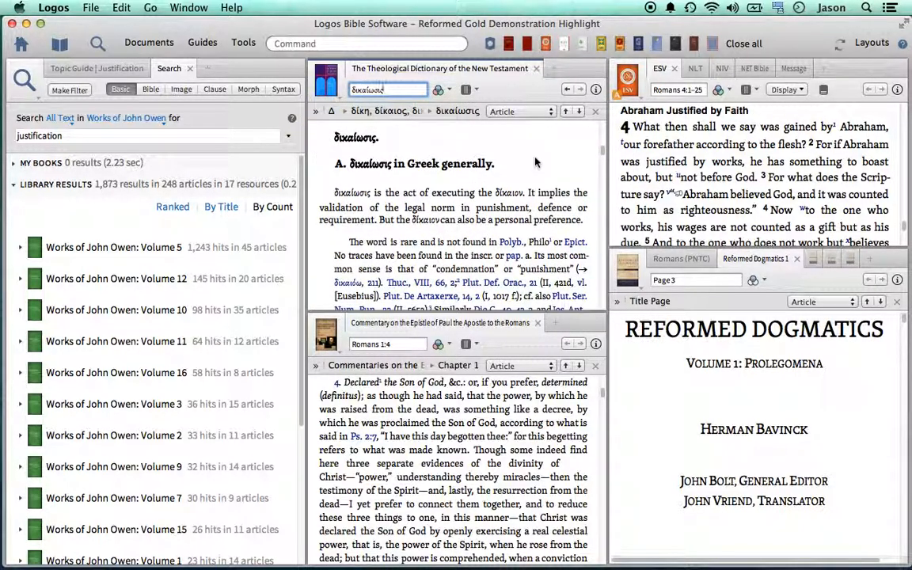
{"action": "scroll", "scroll_direction": "up", "scroll_amount": 3}
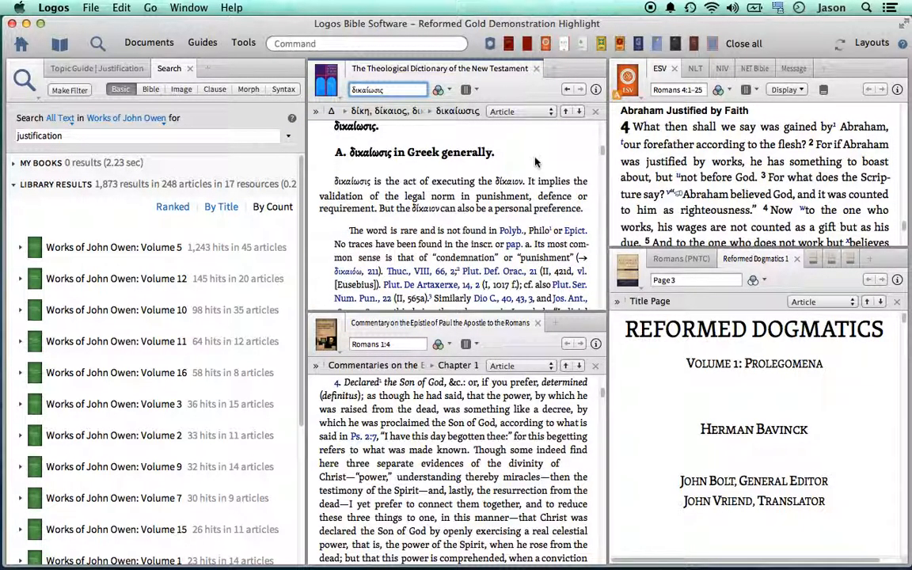
{"action": "scroll", "scroll_direction": "up", "scroll_amount": 3}
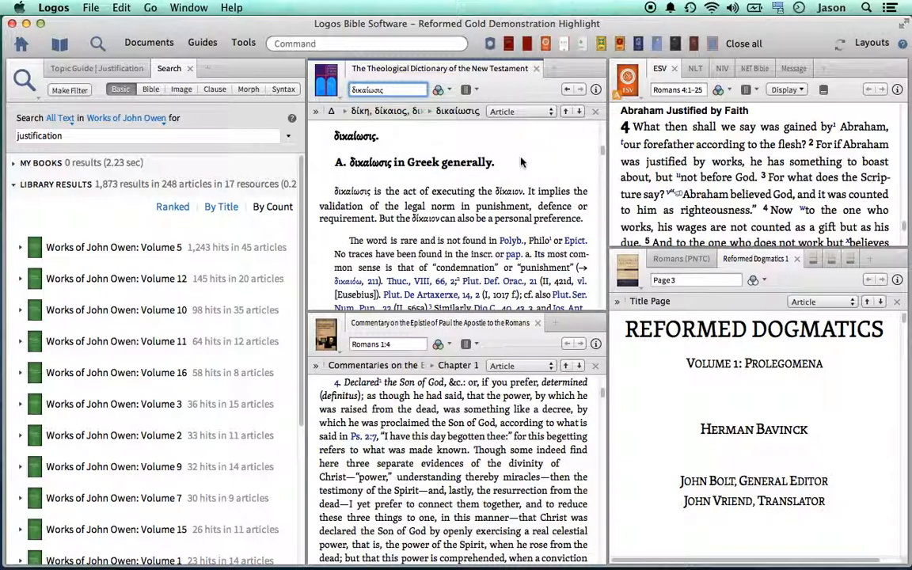
{"action": "scroll", "scroll_direction": "up", "scroll_amount": 3}
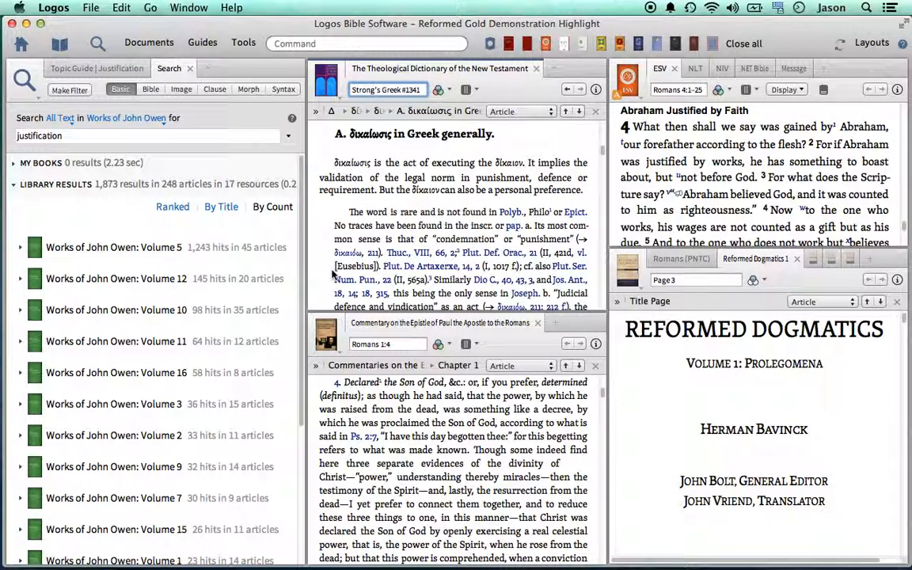
{"action": "mouse_move", "coordinate": [653, 194]}
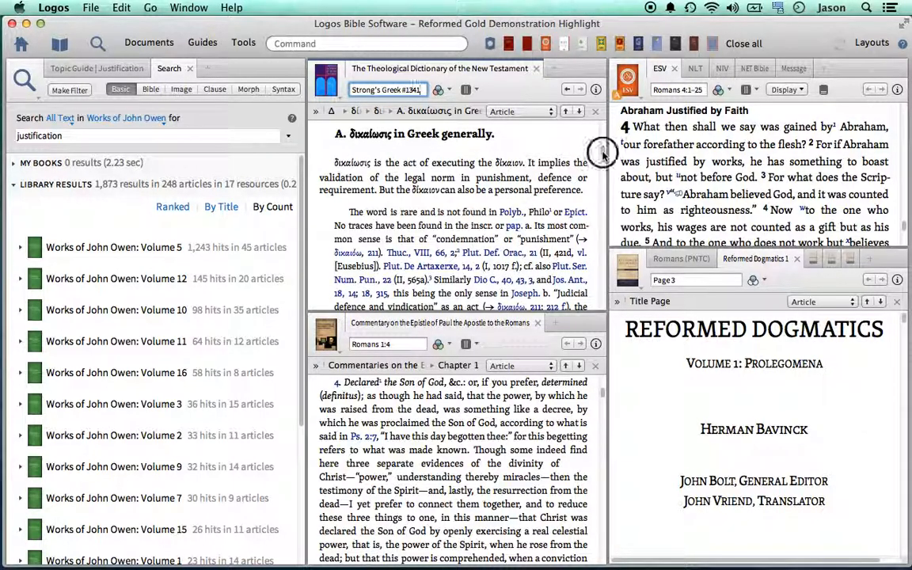
{"action": "mouse_move", "coordinate": [410, 331]}
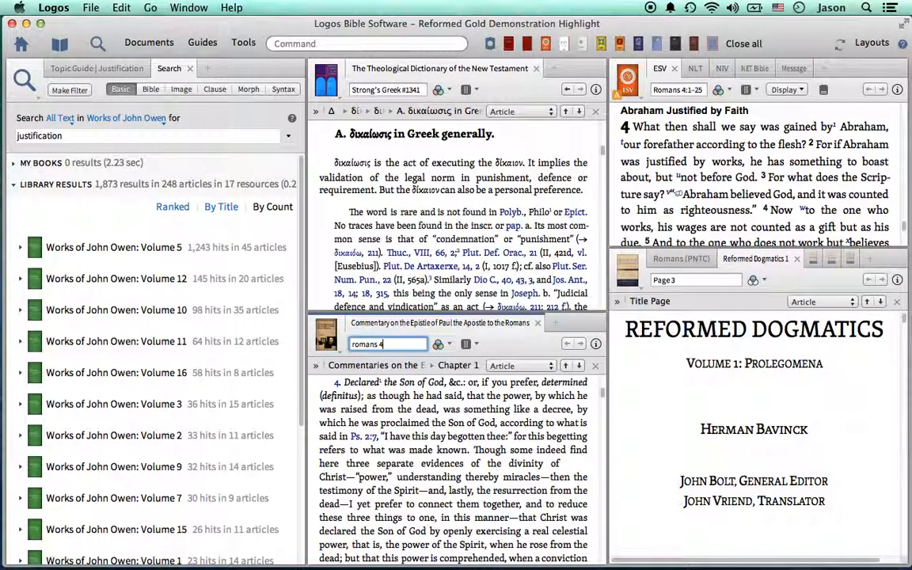
Jump the Romans commentary to chapter 4 and read through verses 2–3 on Abraham's faith and Genesis 15:6
{"action": "key", "text": "Return"}
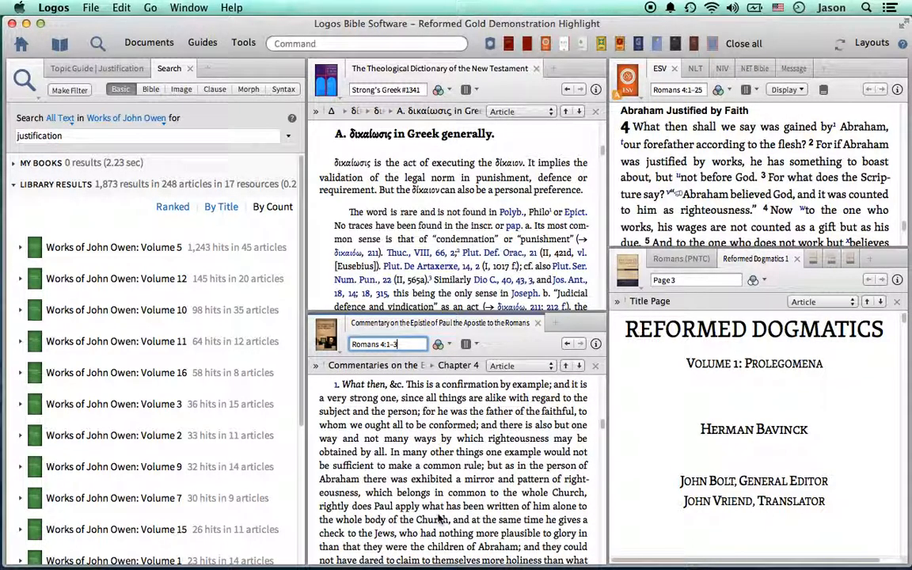
{"action": "scroll", "scroll_direction": "down", "scroll_amount": 3}
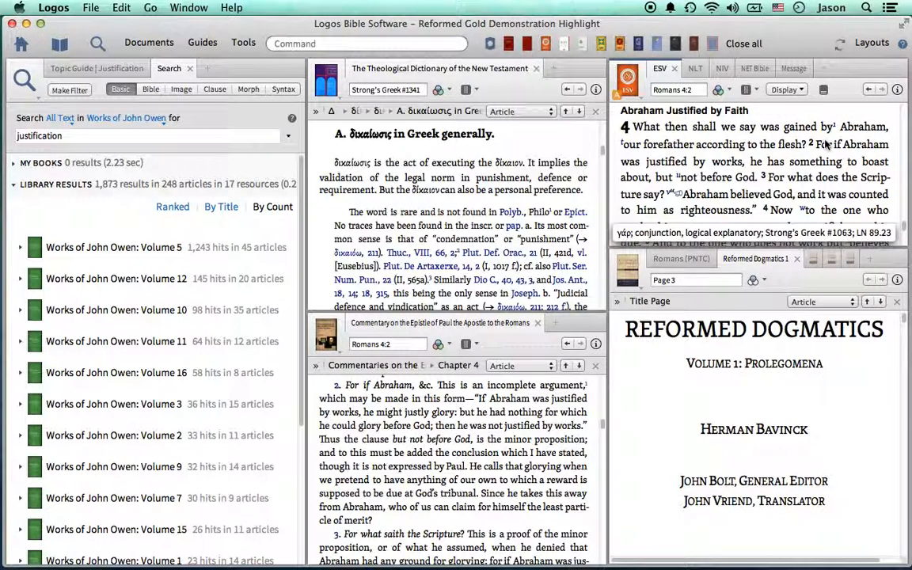
{"action": "scroll", "scroll_direction": "down", "scroll_amount": 3}
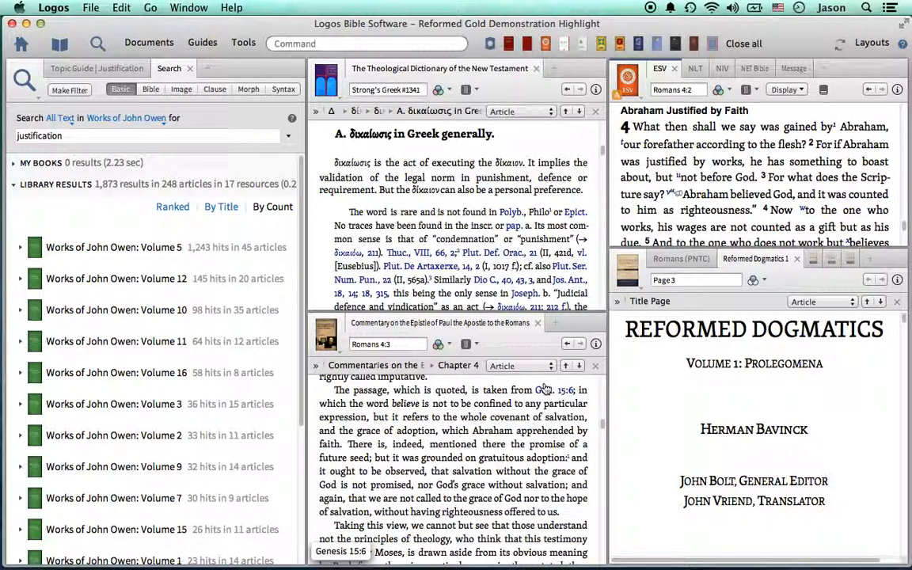
{"action": "mouse_move", "coordinate": [546, 390]}
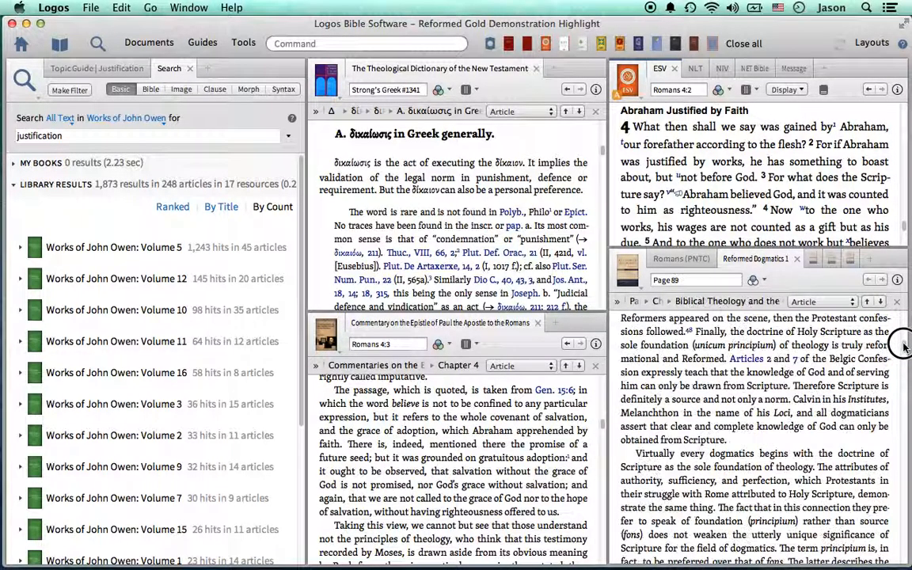
{"action": "scroll", "scroll_direction": "down", "scroll_amount": 3}
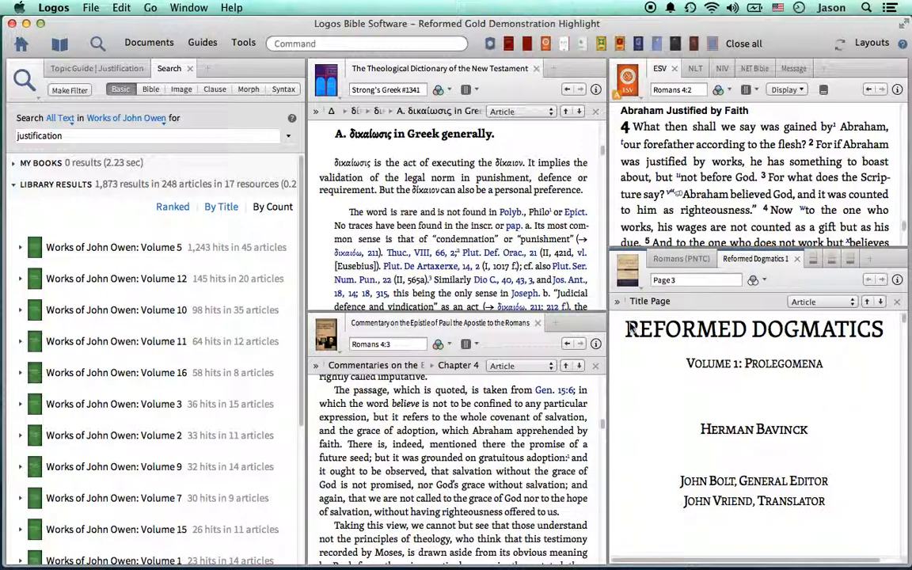
{"action": "scroll", "scroll_direction": "down", "scroll_amount": 3}
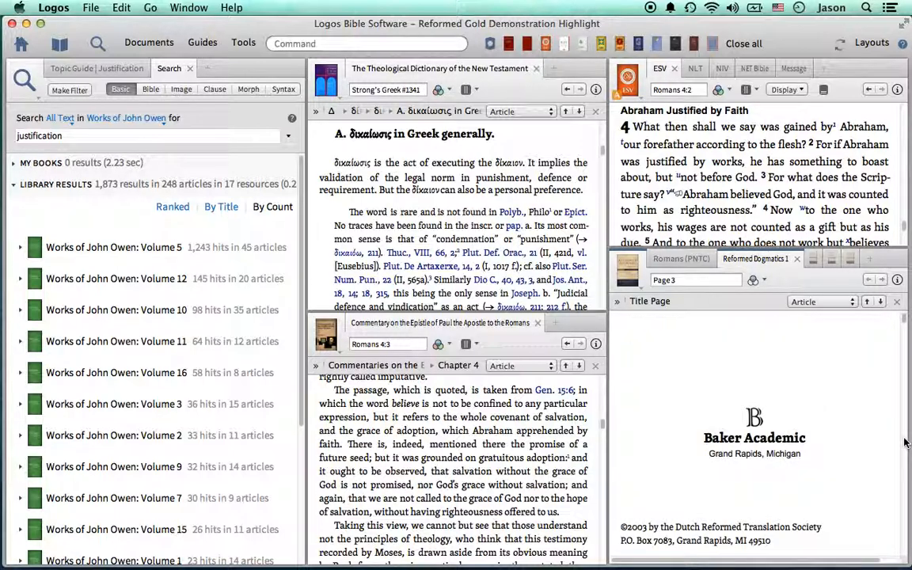
{"action": "scroll", "scroll_direction": "down", "scroll_amount": 3}
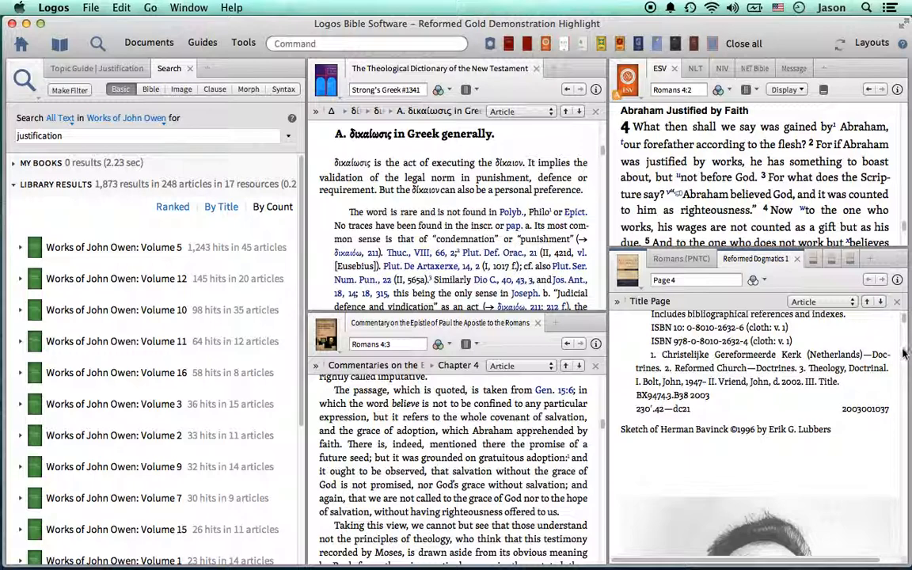
{"action": "left_click", "coordinate": [881, 279]}
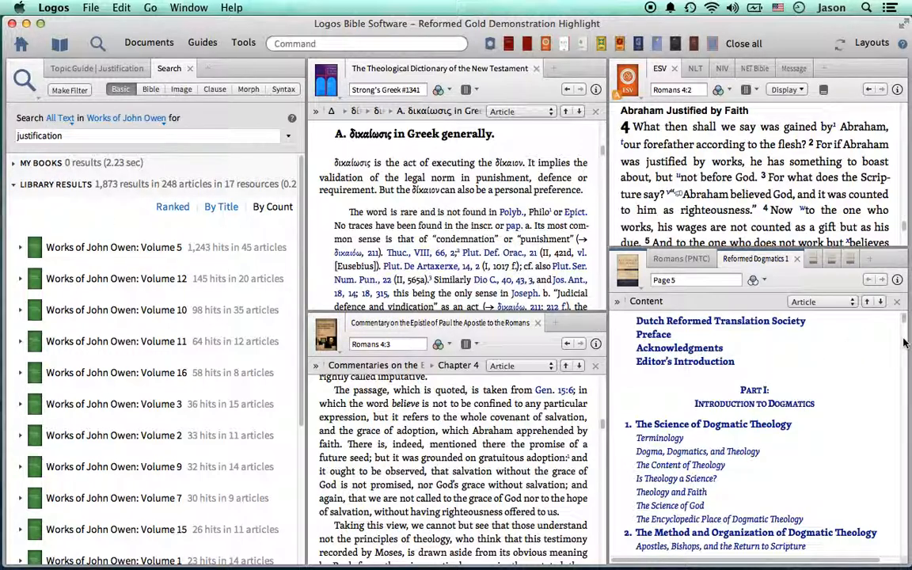
{"action": "scroll", "scroll_direction": "down", "scroll_amount": 3}
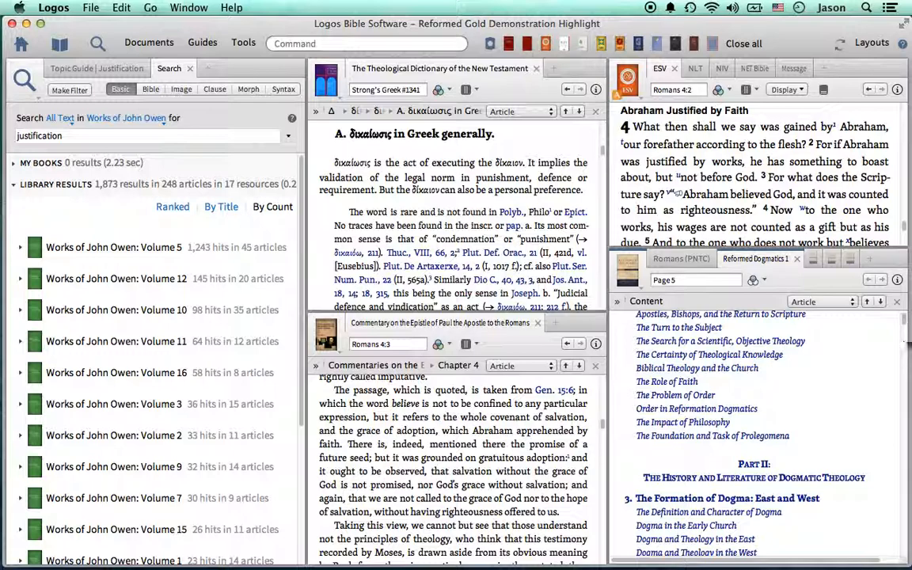
{"action": "left_click", "coordinate": [868, 279]}
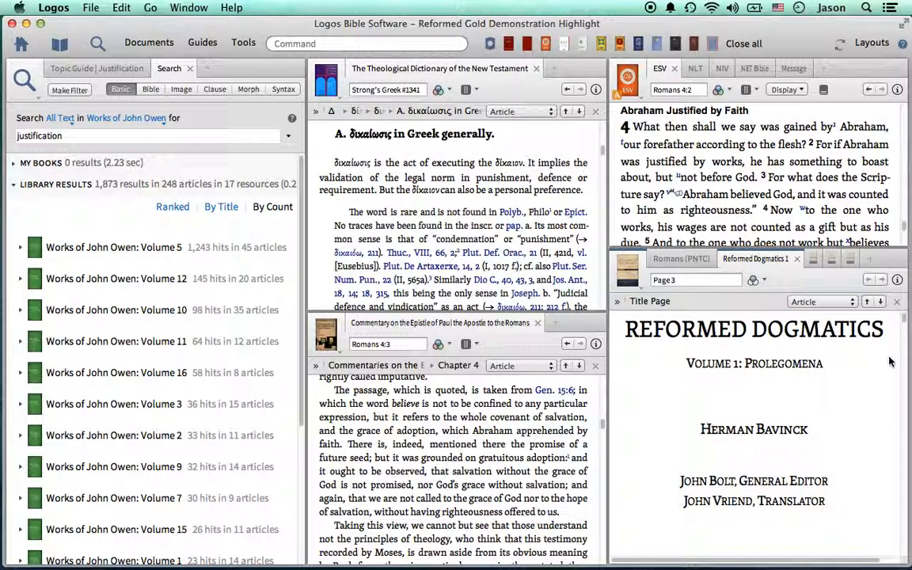
{"action": "mouse_move", "coordinate": [325, 153]}
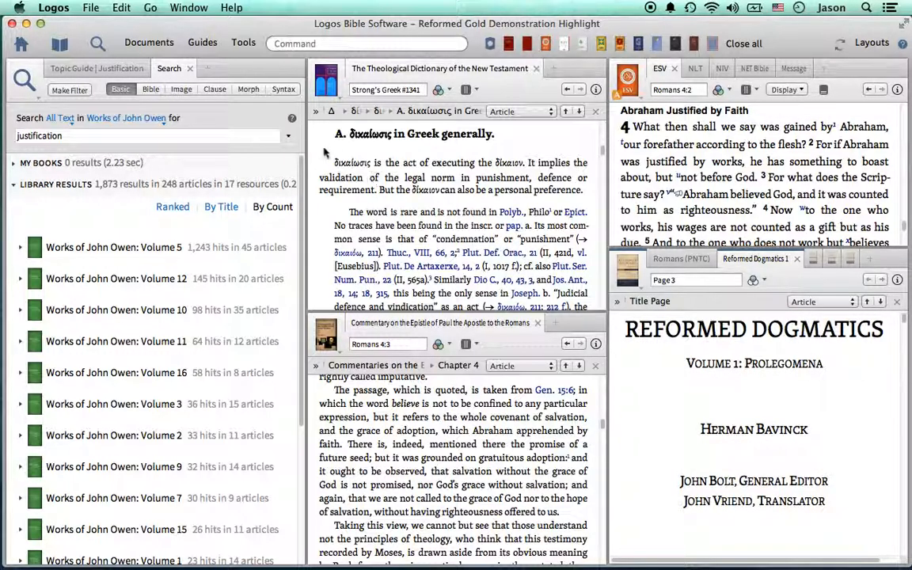